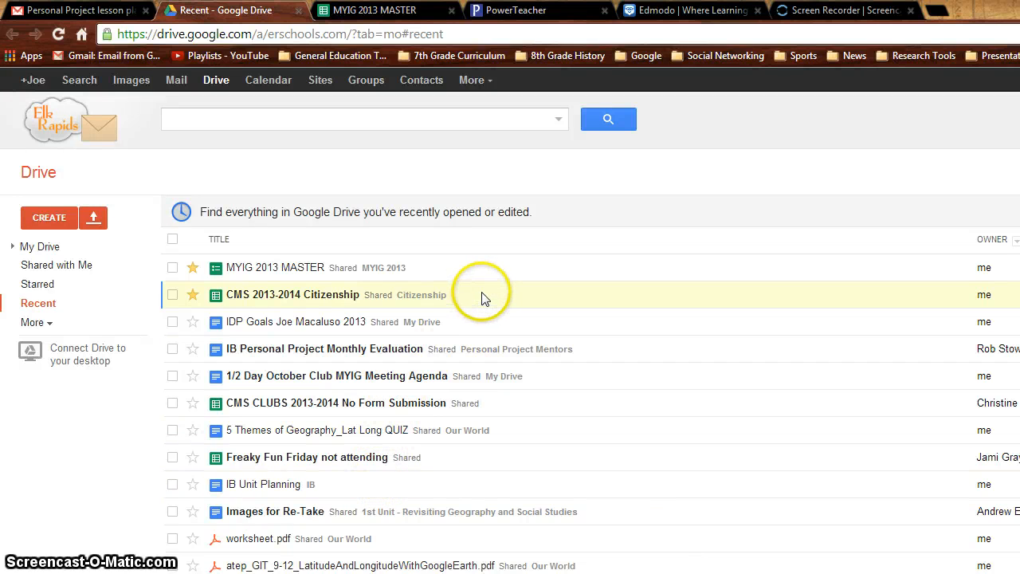
pyautogui.moveTo(311, 259)
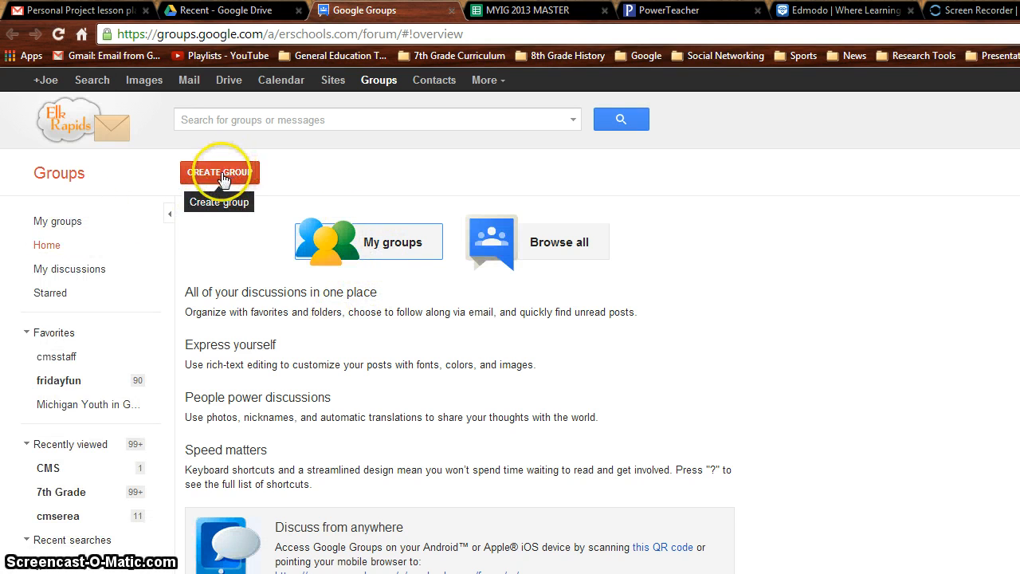
# - Start a new group named 'PMrmacpersonalproject' and let its email address auto-fill
pyautogui.click(219, 172)
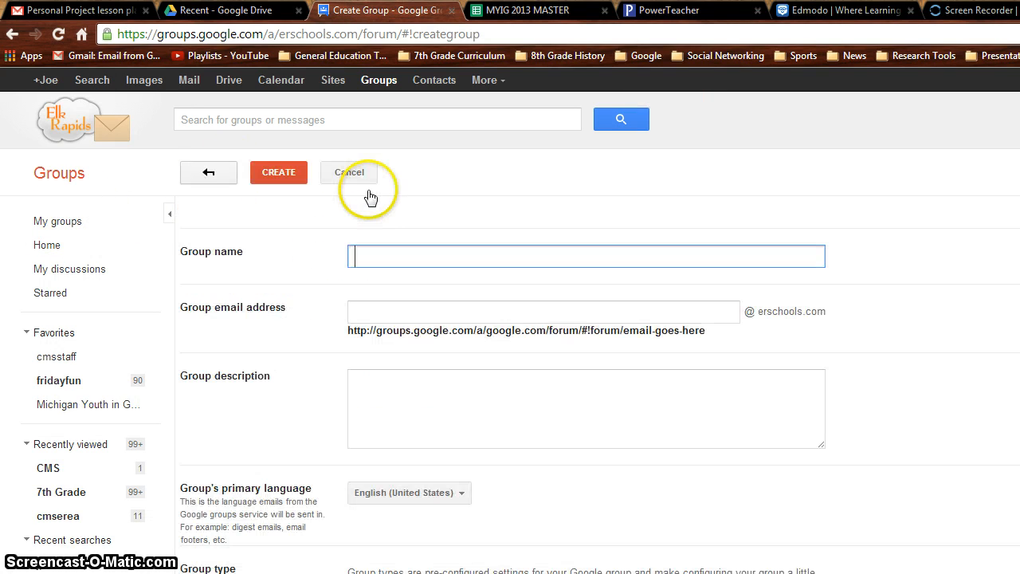
pyautogui.moveTo(394, 256)
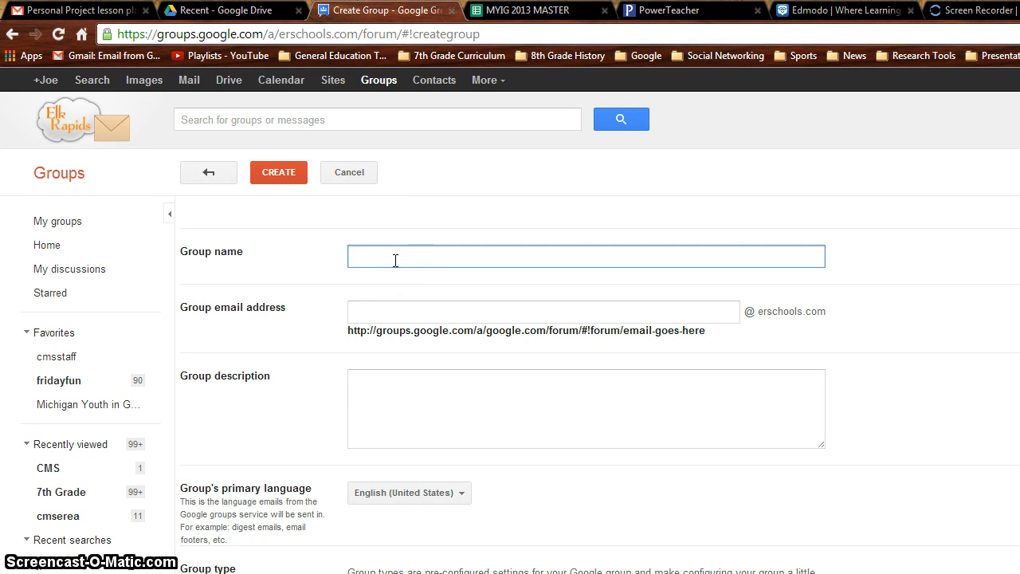
pyautogui.write('P')
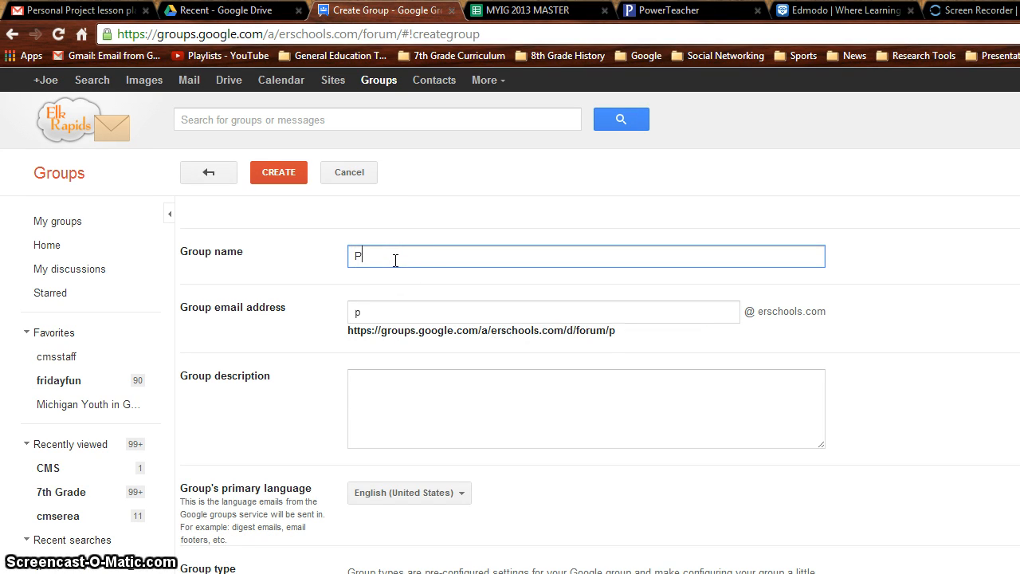
pyautogui.write('M')
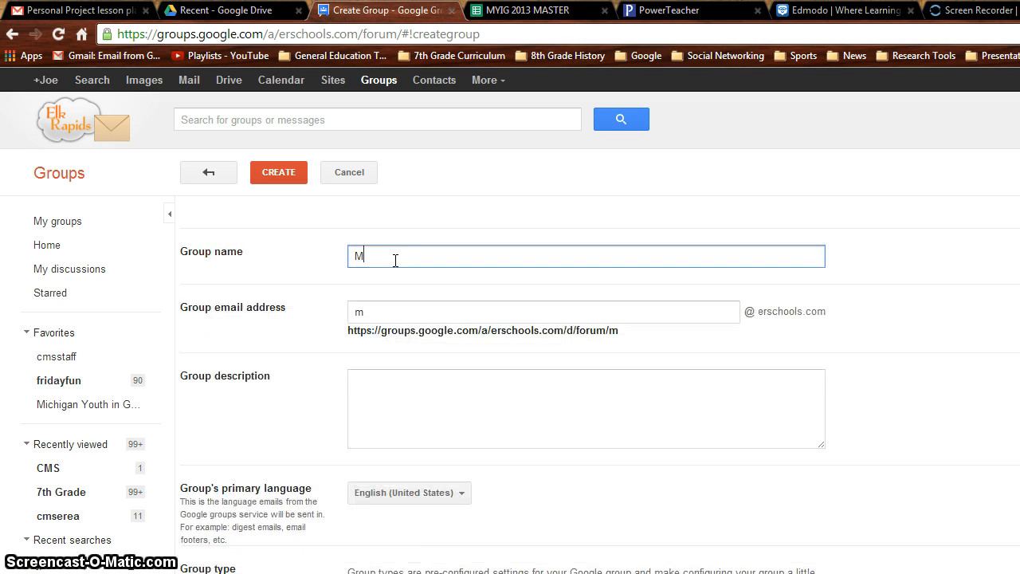
pyautogui.write('rmacp')
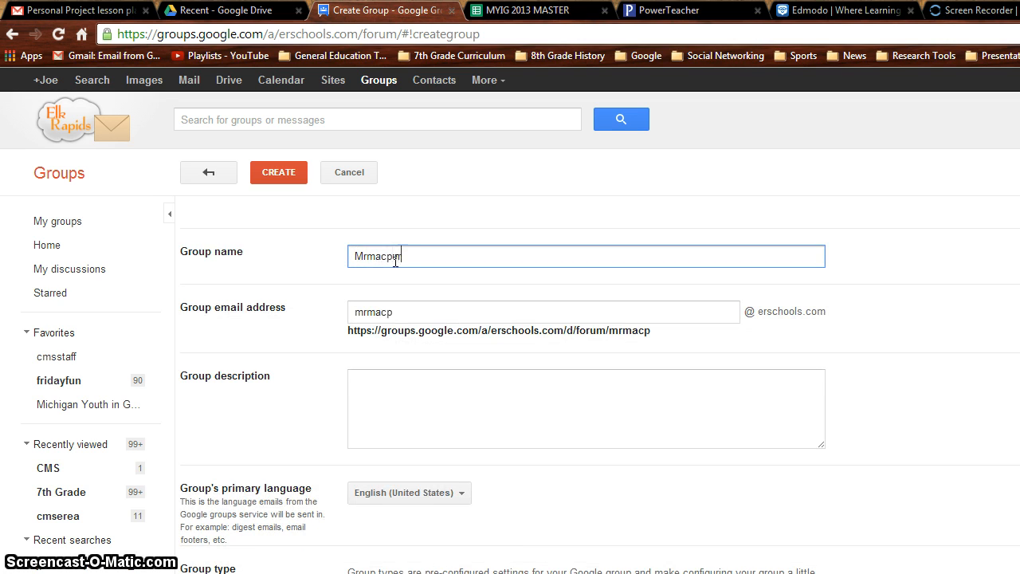
pyautogui.write('ersonalproject')
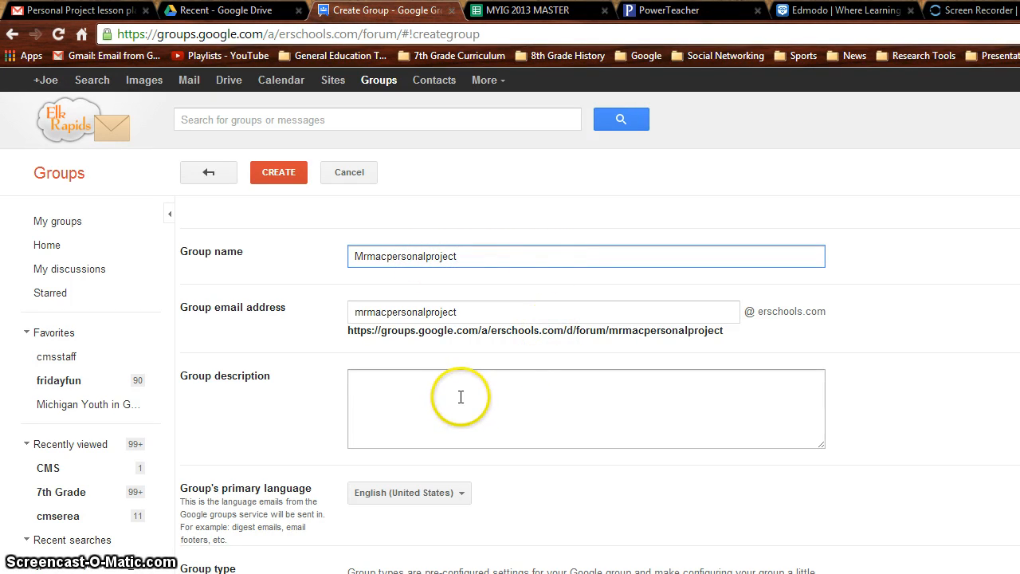
pyautogui.scroll(-3)
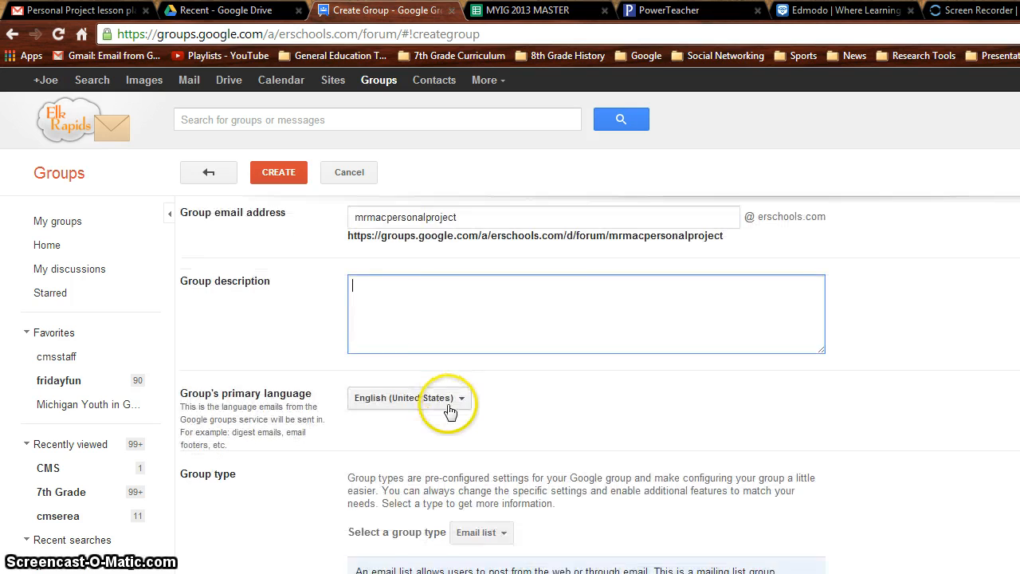
pyautogui.moveTo(478, 434)
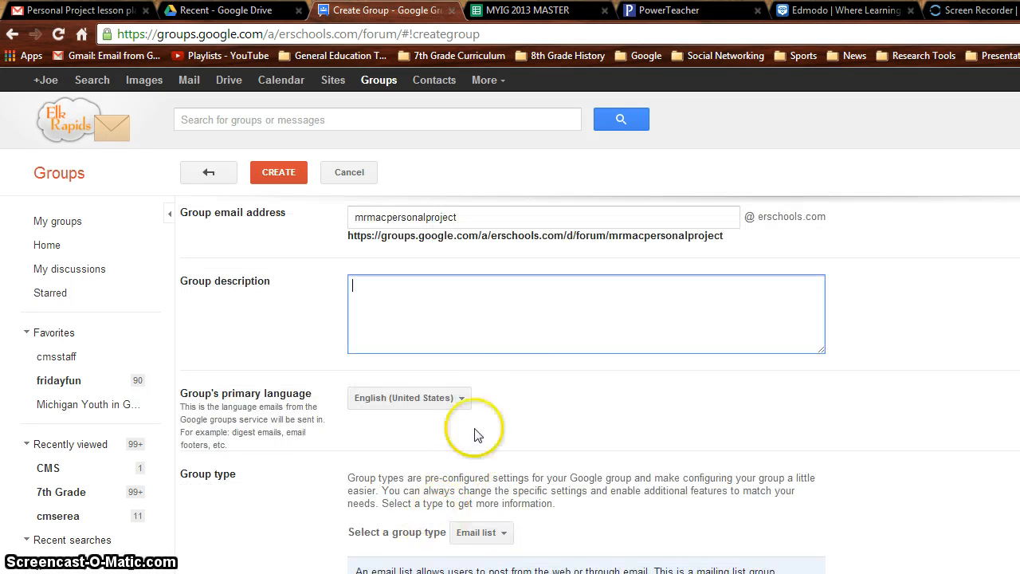
pyautogui.moveTo(509, 538)
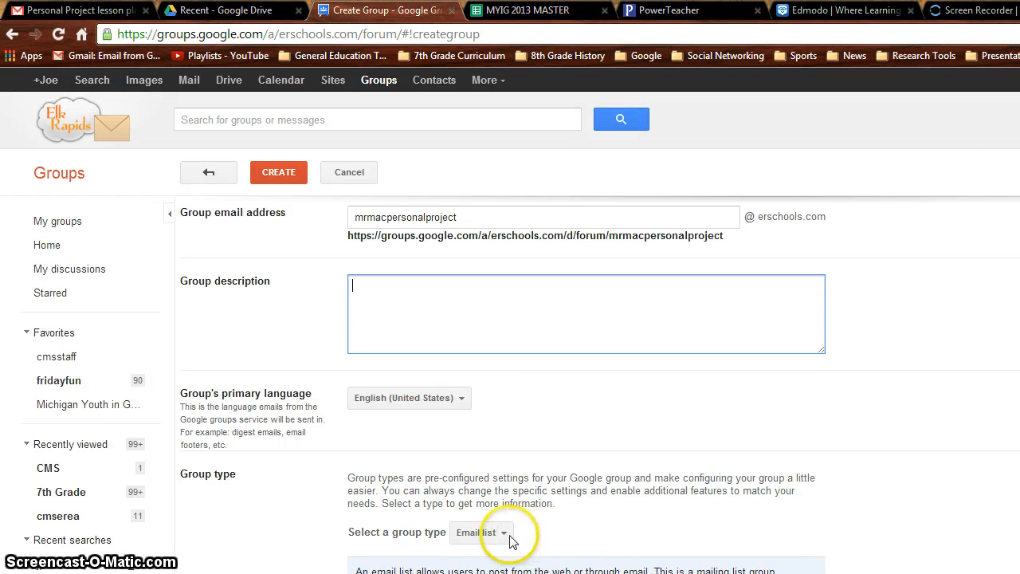
pyautogui.moveTo(102, 439)
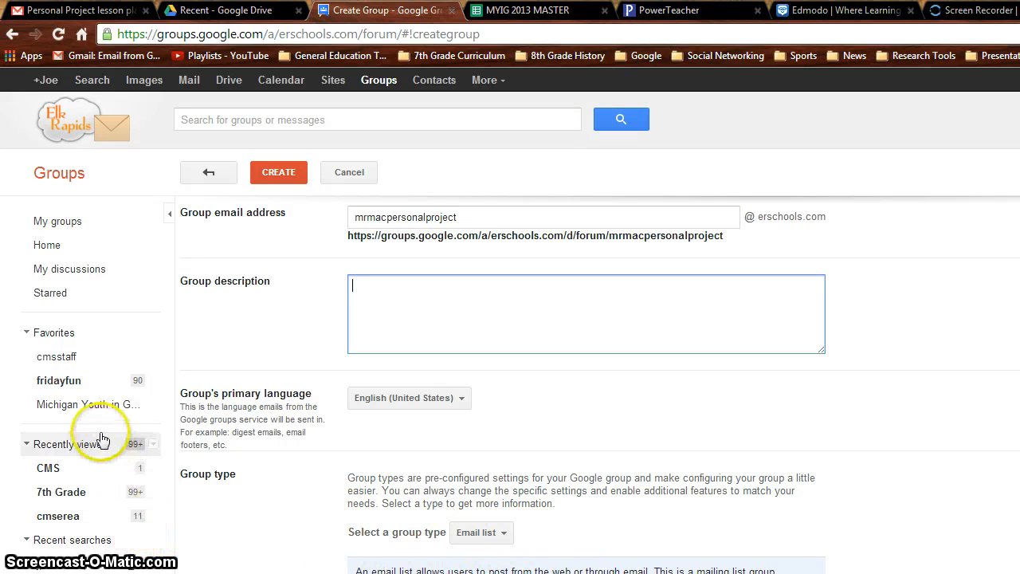
pyautogui.moveTo(387, 373)
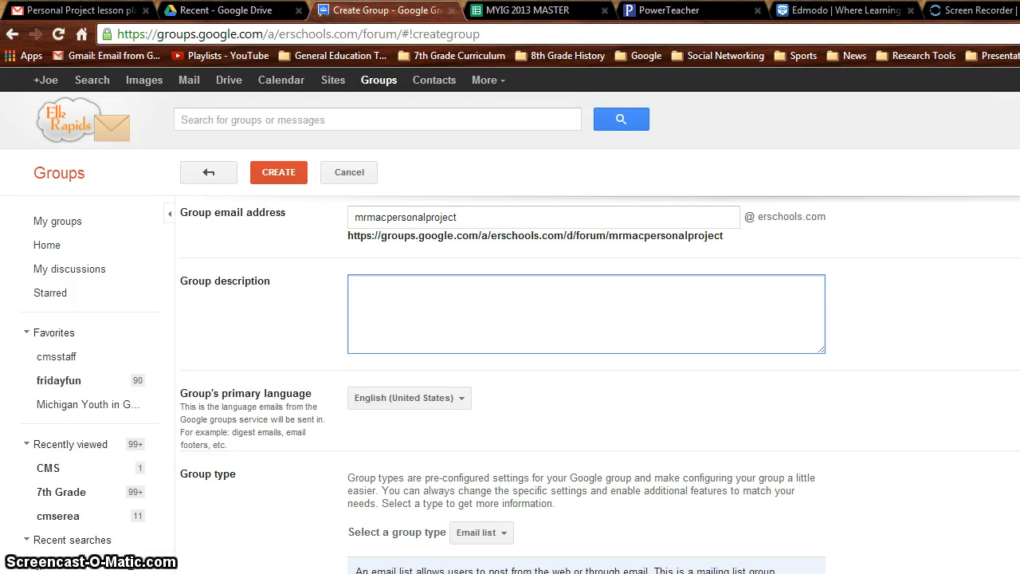
pyautogui.scroll(-3)
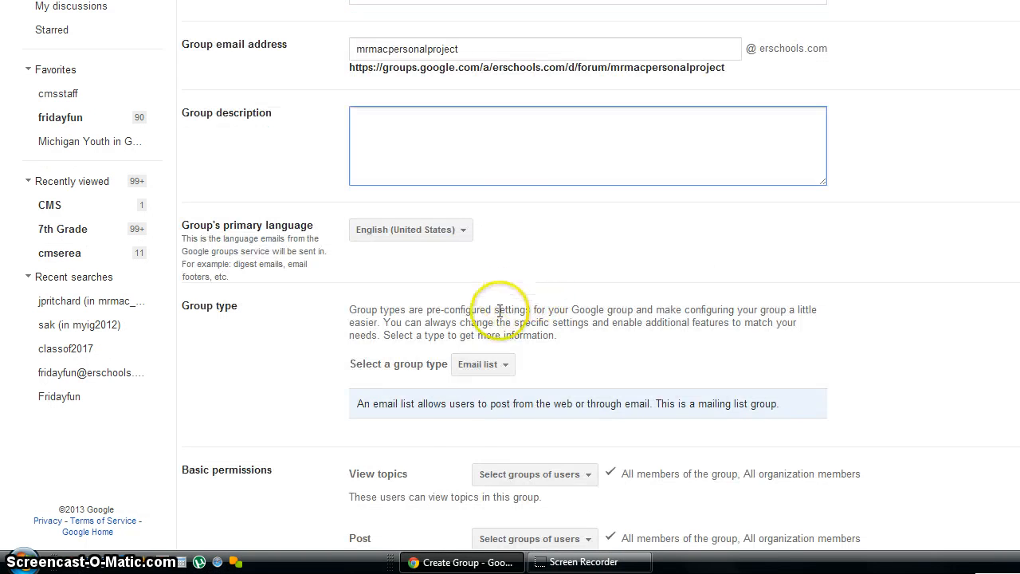
pyautogui.scroll(-3)
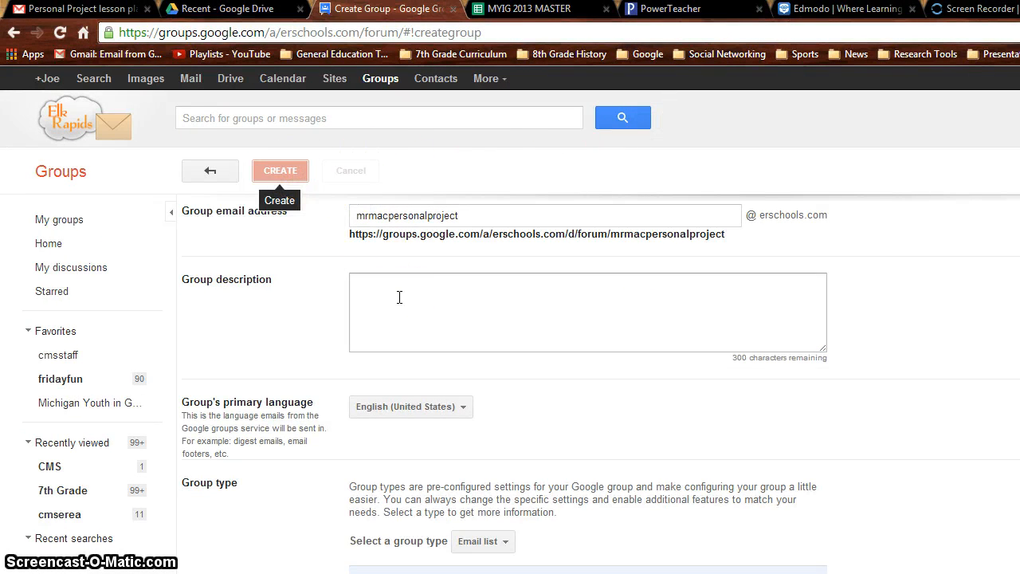
# - Create the group and go to the page for inviting people to it
pyautogui.click(280, 170)
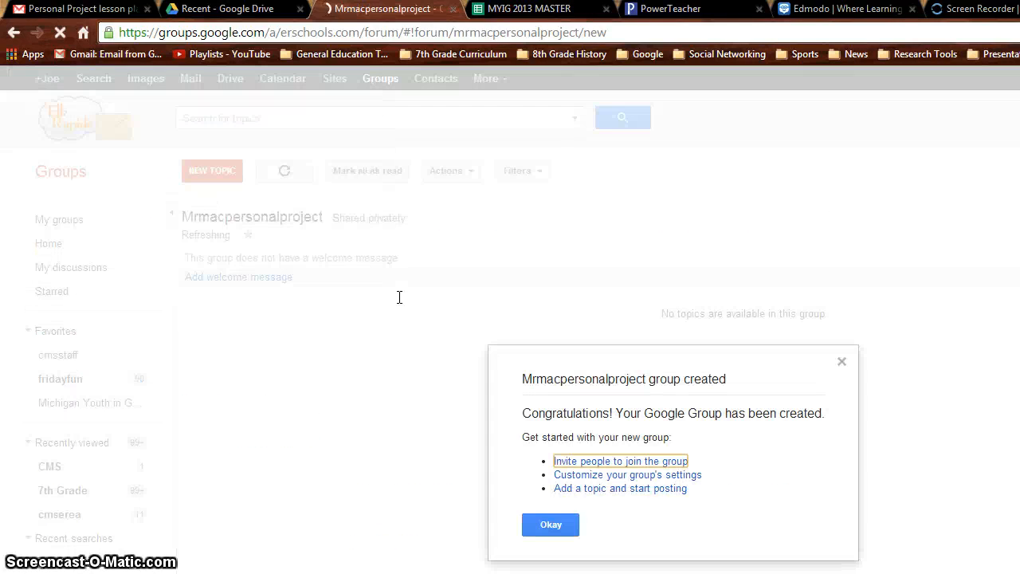
pyautogui.moveTo(610, 470)
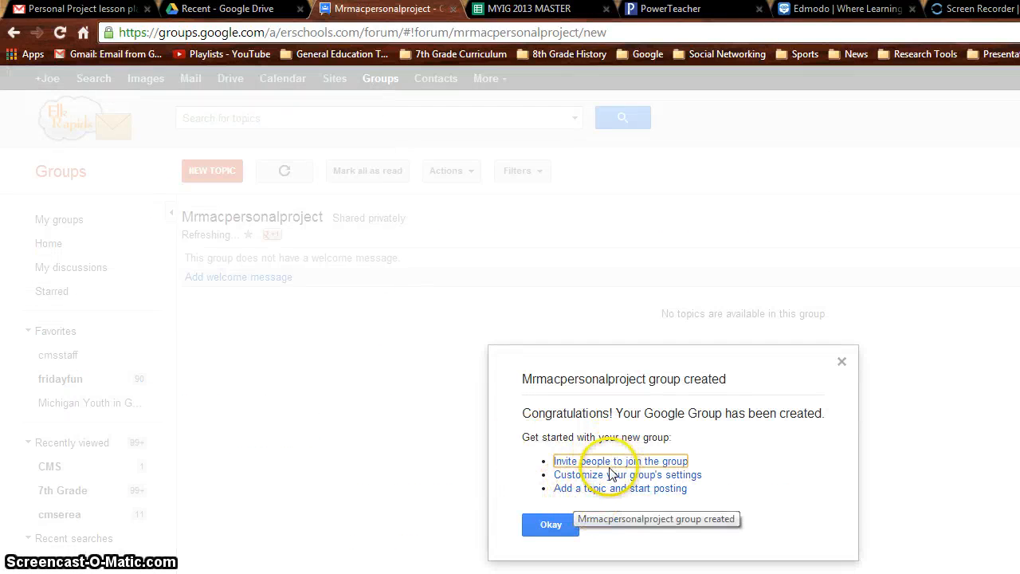
pyautogui.click(620, 460)
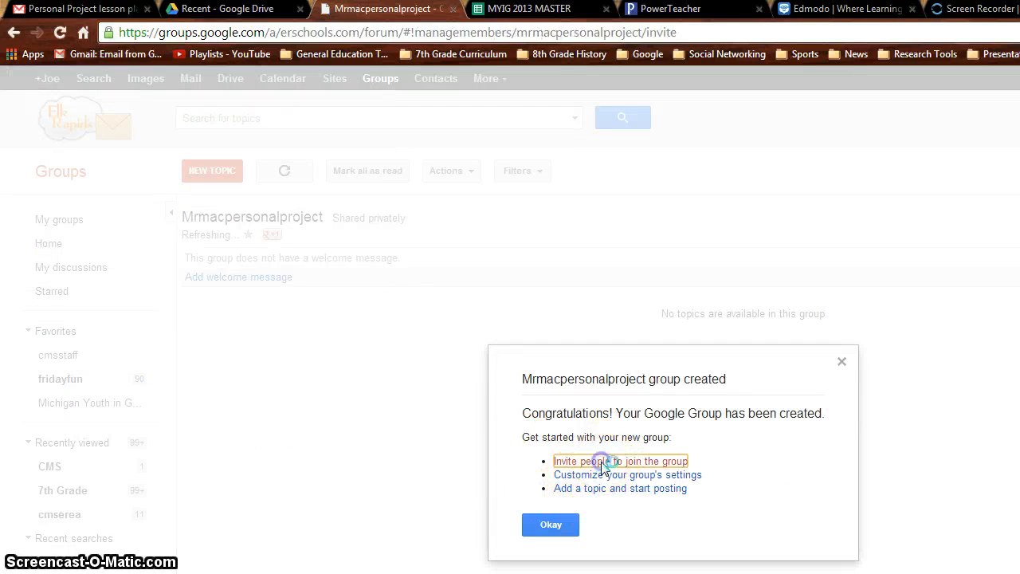
pyautogui.click(620, 461)
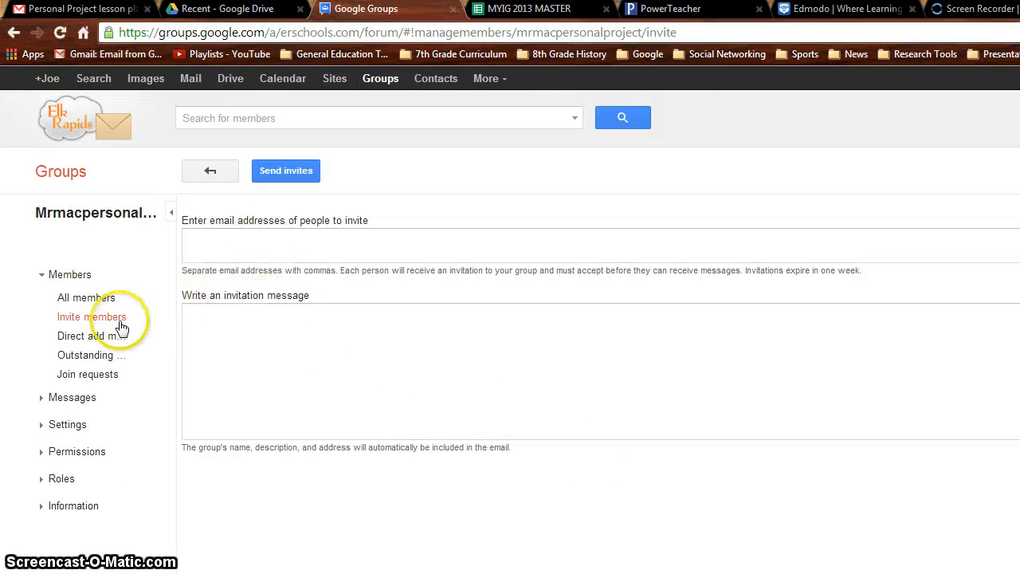
pyautogui.click(90, 335)
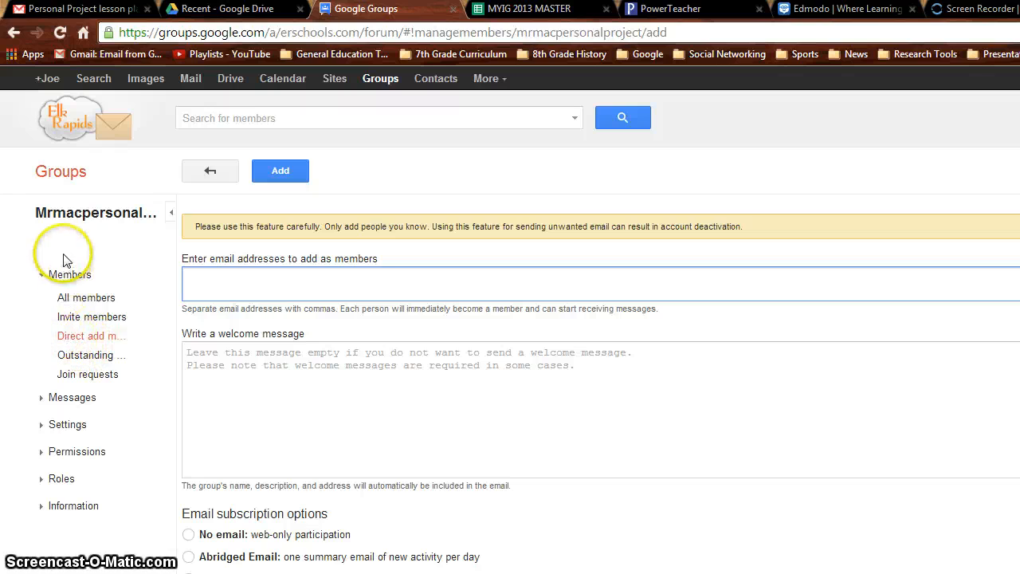
pyautogui.click(227, 282)
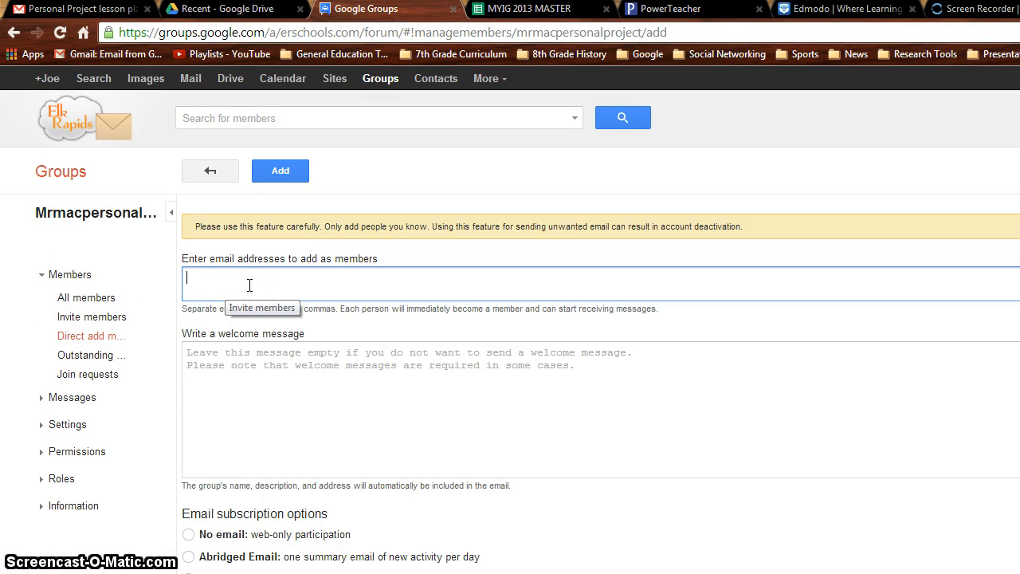
pyautogui.write('a')
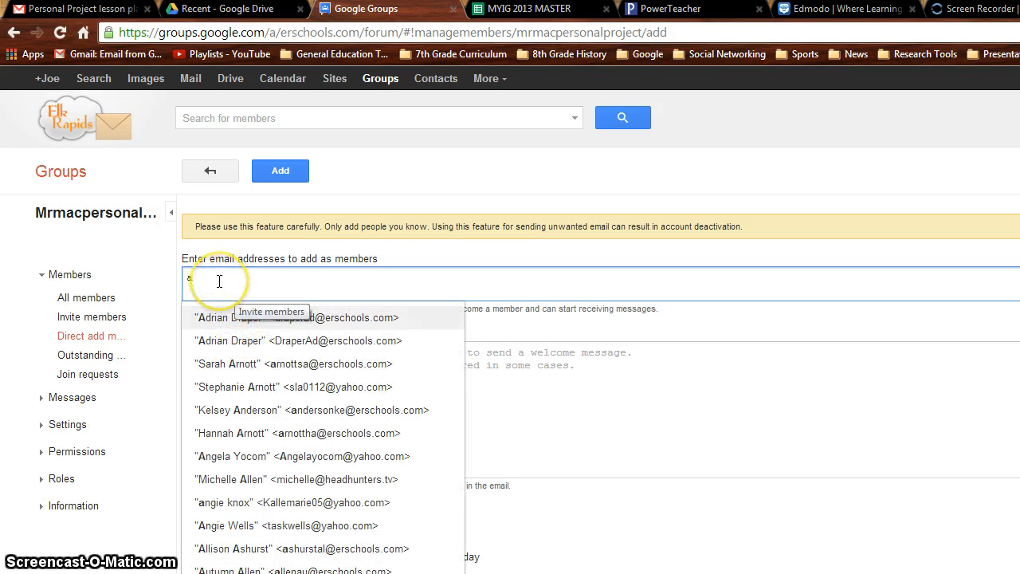
pyautogui.write('r')
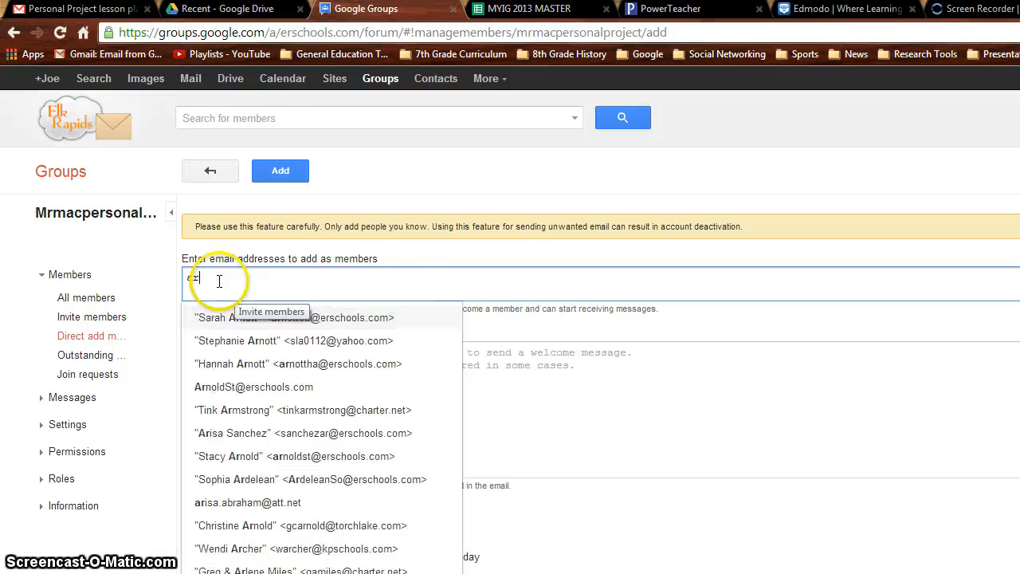
pyautogui.write('arnott')
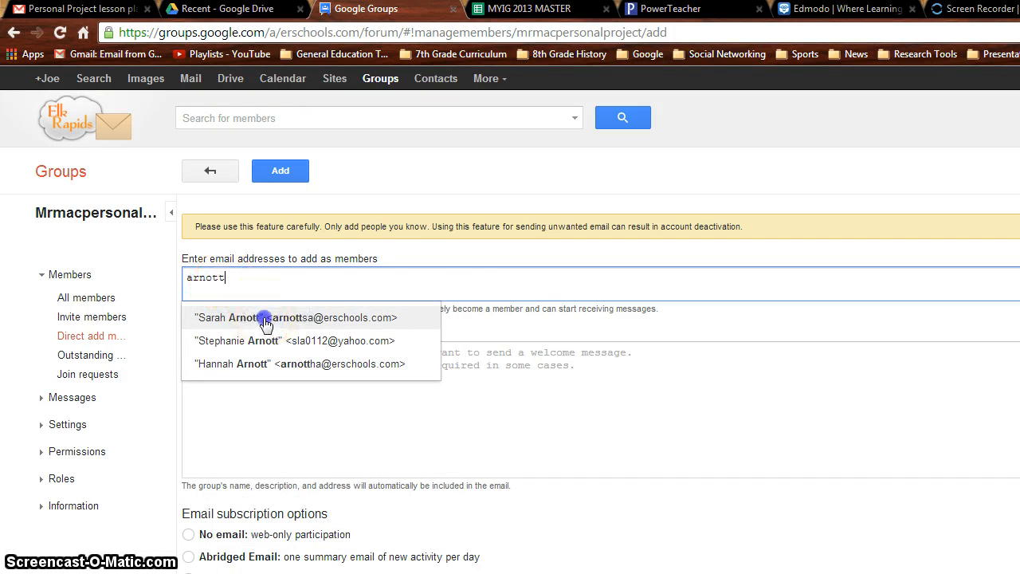
pyautogui.click(296, 317)
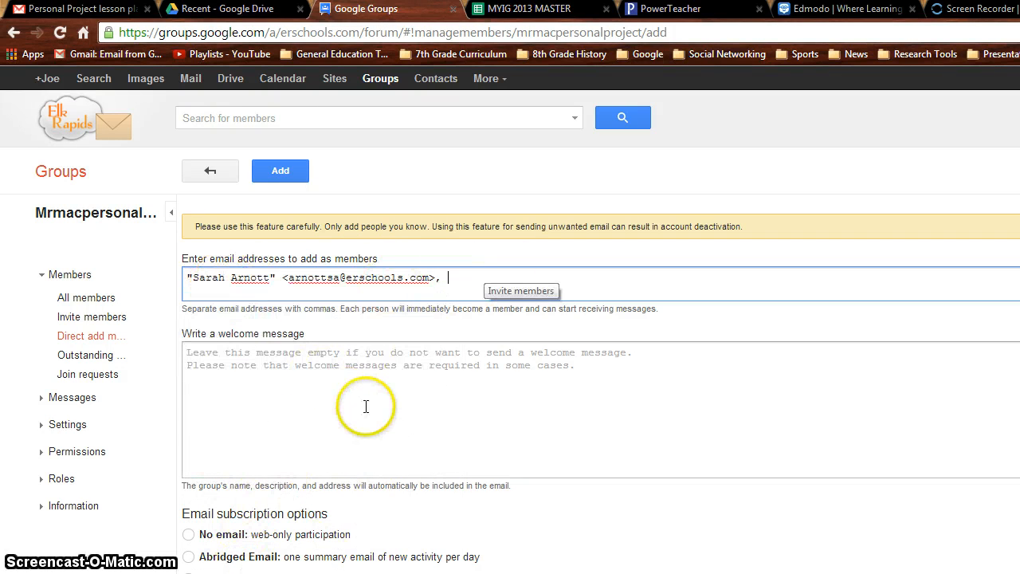
pyautogui.moveTo(330, 292)
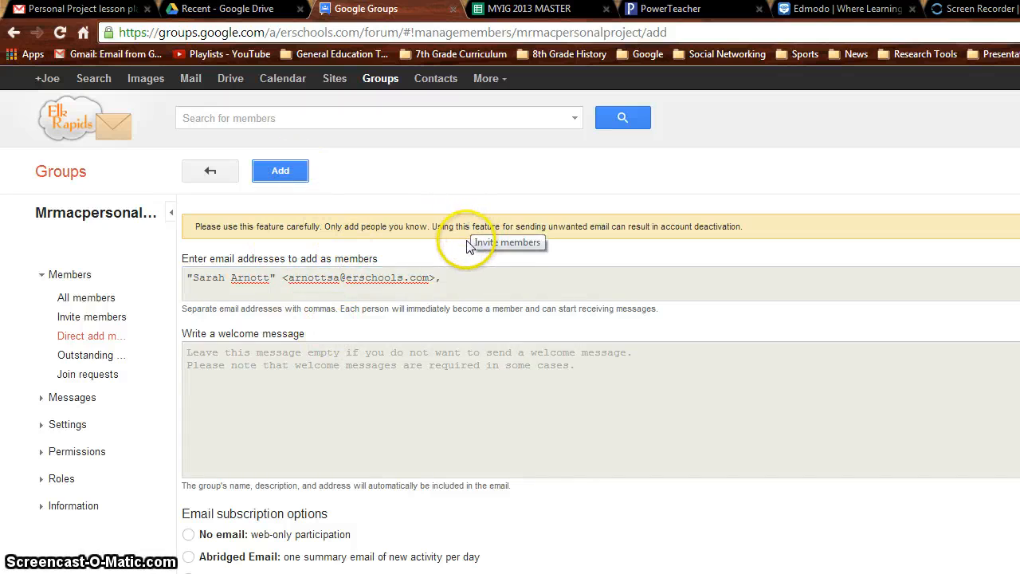
pyautogui.click(280, 170)
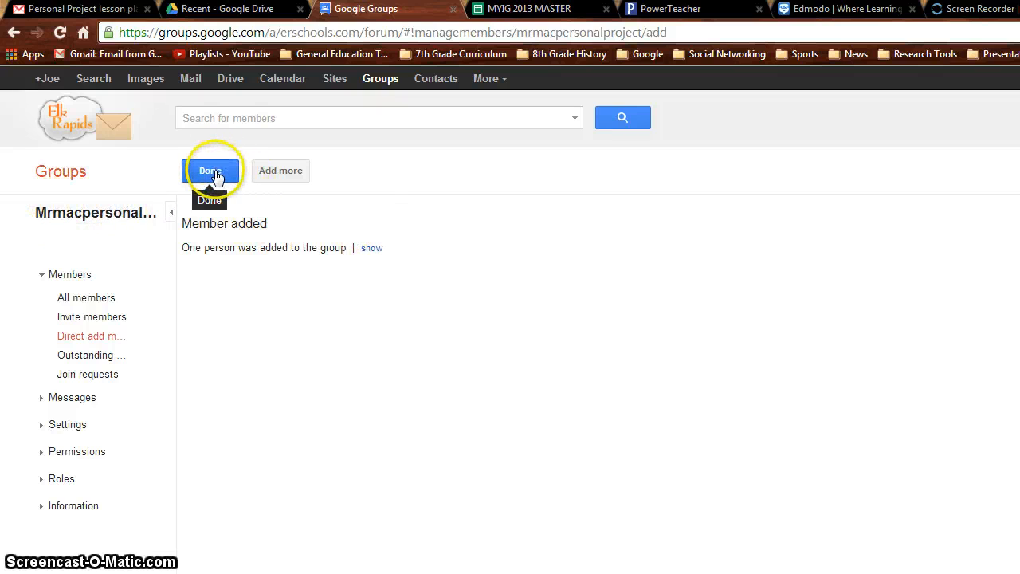
# - Finish adding members, then switch to the Recent Google Drive tab
pyautogui.click(210, 171)
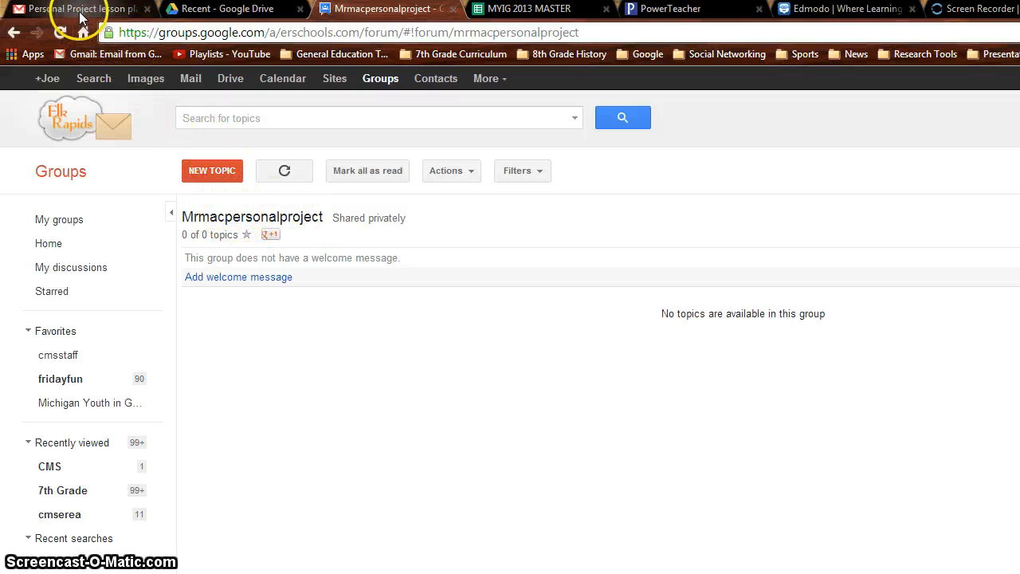
pyautogui.moveTo(250, 209)
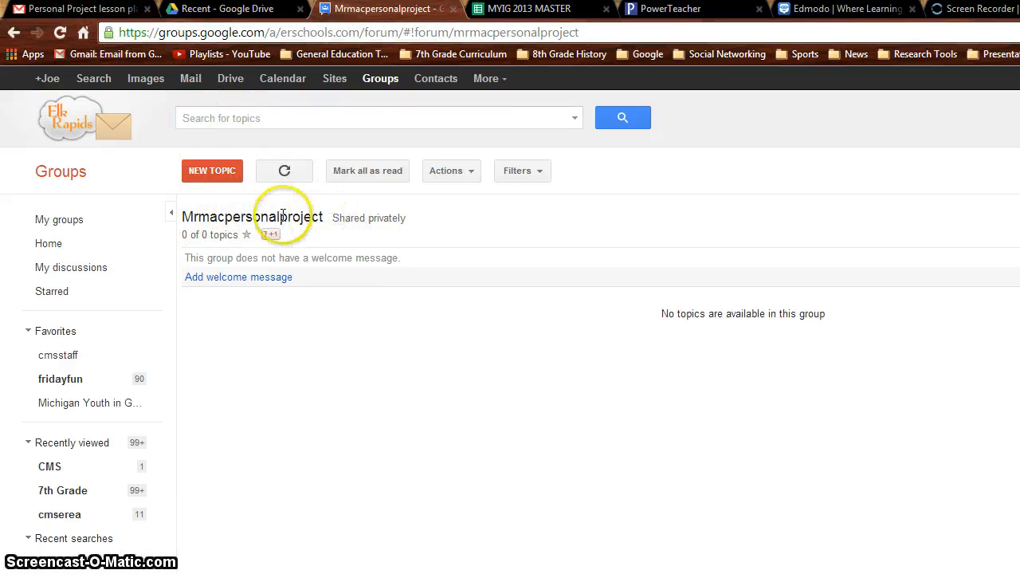
pyautogui.moveTo(371, 261)
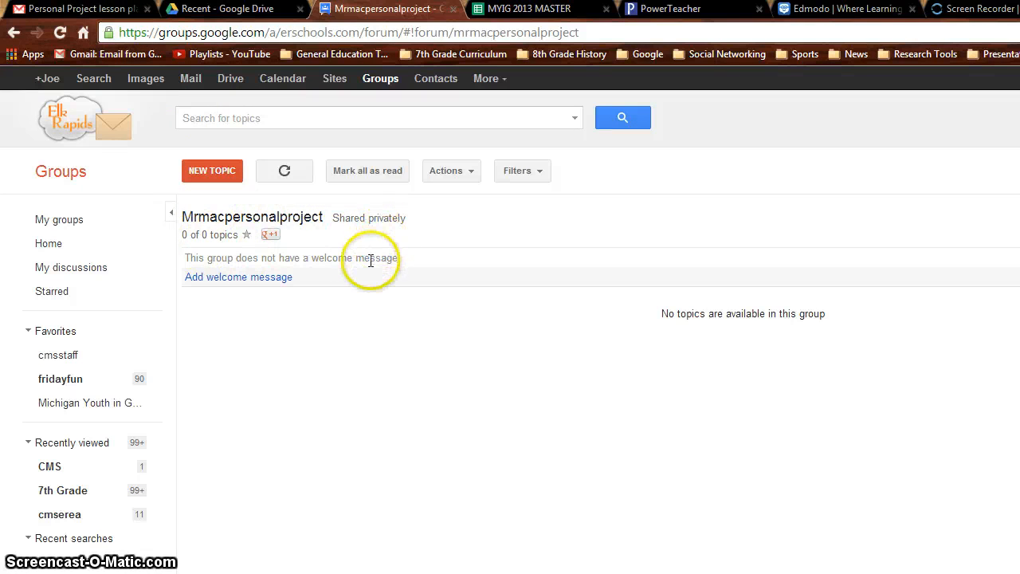
pyautogui.click(231, 9)
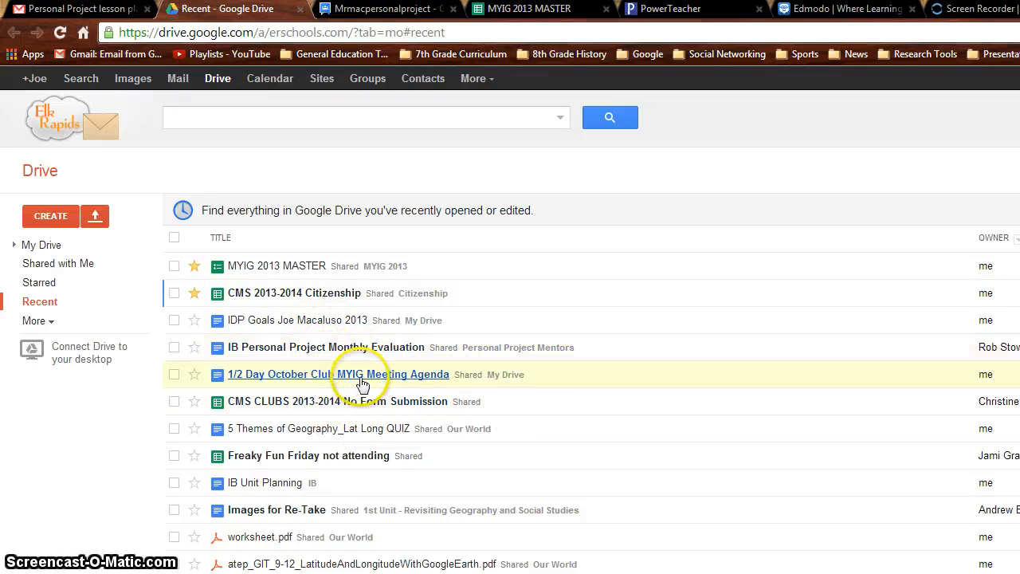
# - Open the '1/2 Day October Club MYIG Meeting Agenda' document from the Recent list
pyautogui.click(338, 374)
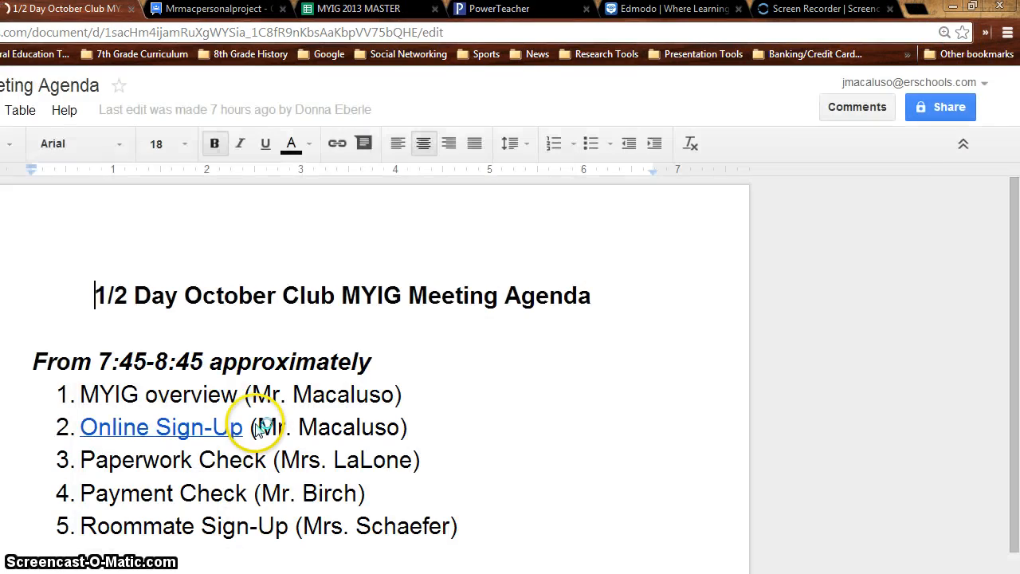
# - Open the agenda document's Share settings
pyautogui.click(940, 107)
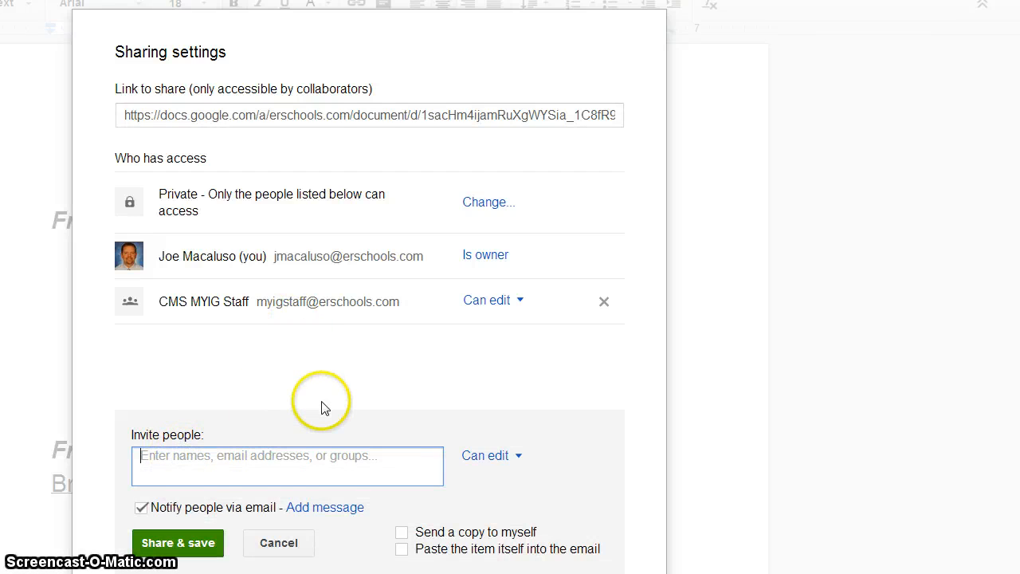
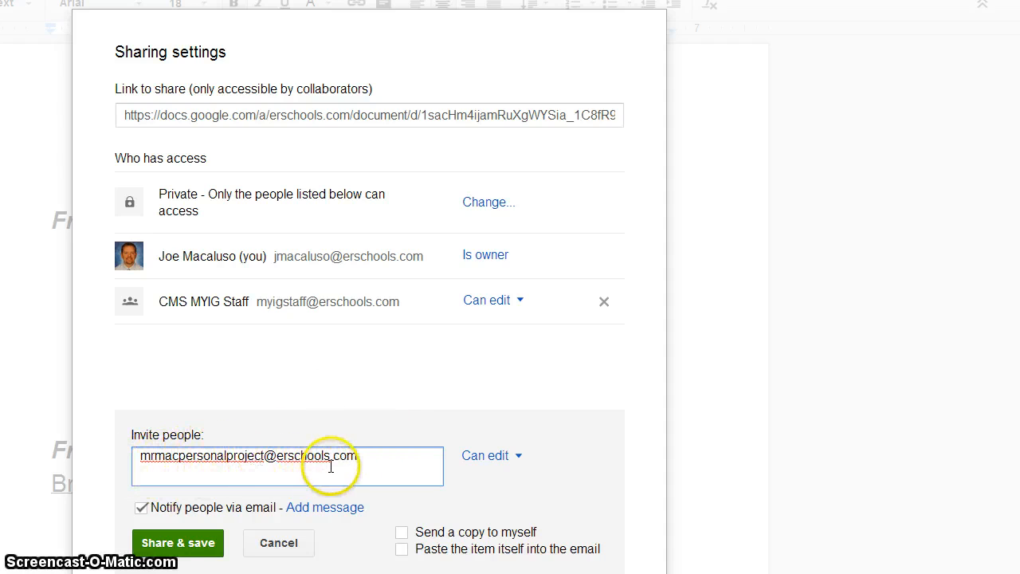
pyautogui.click(492, 455)
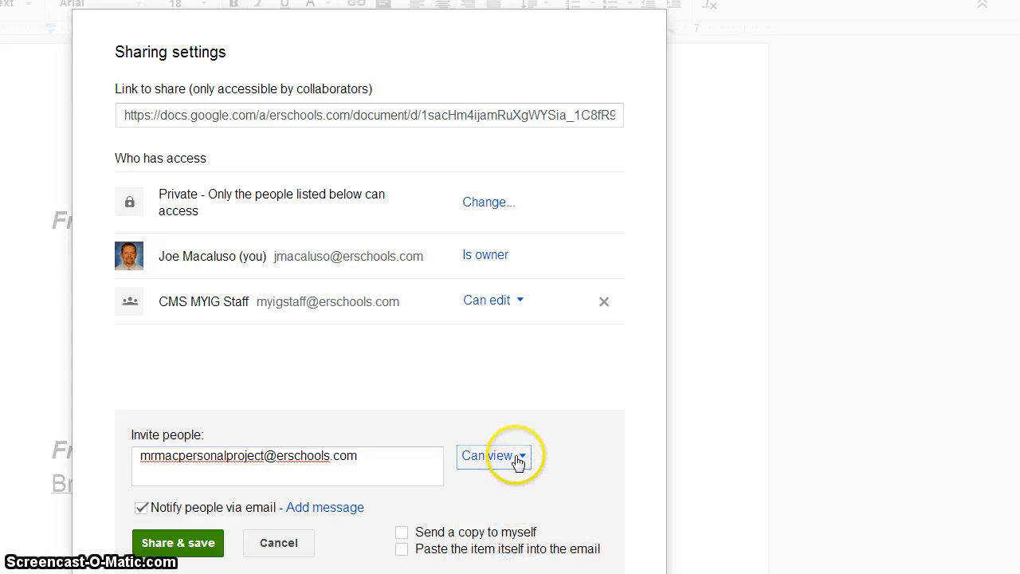
pyautogui.click(492, 455)
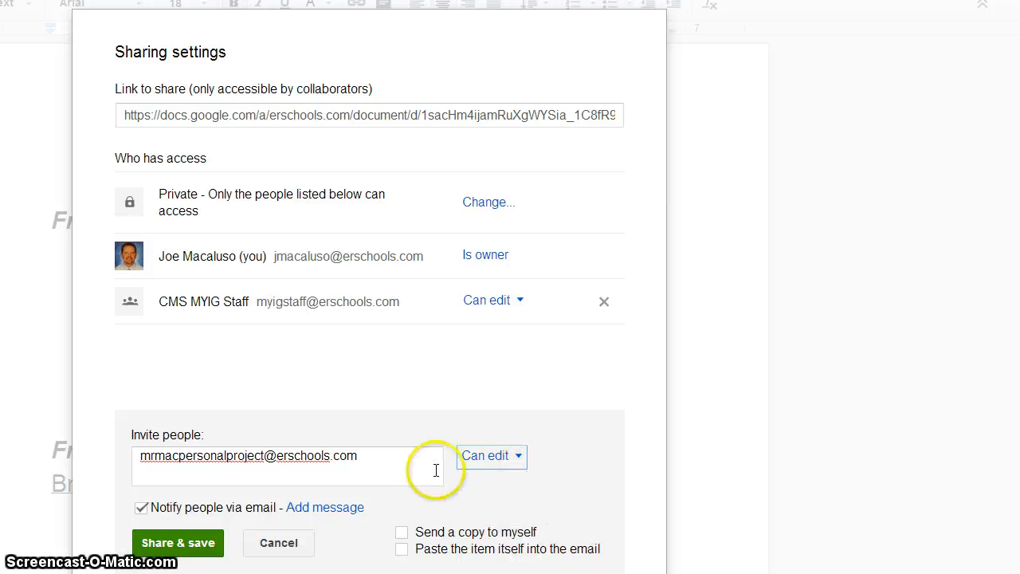